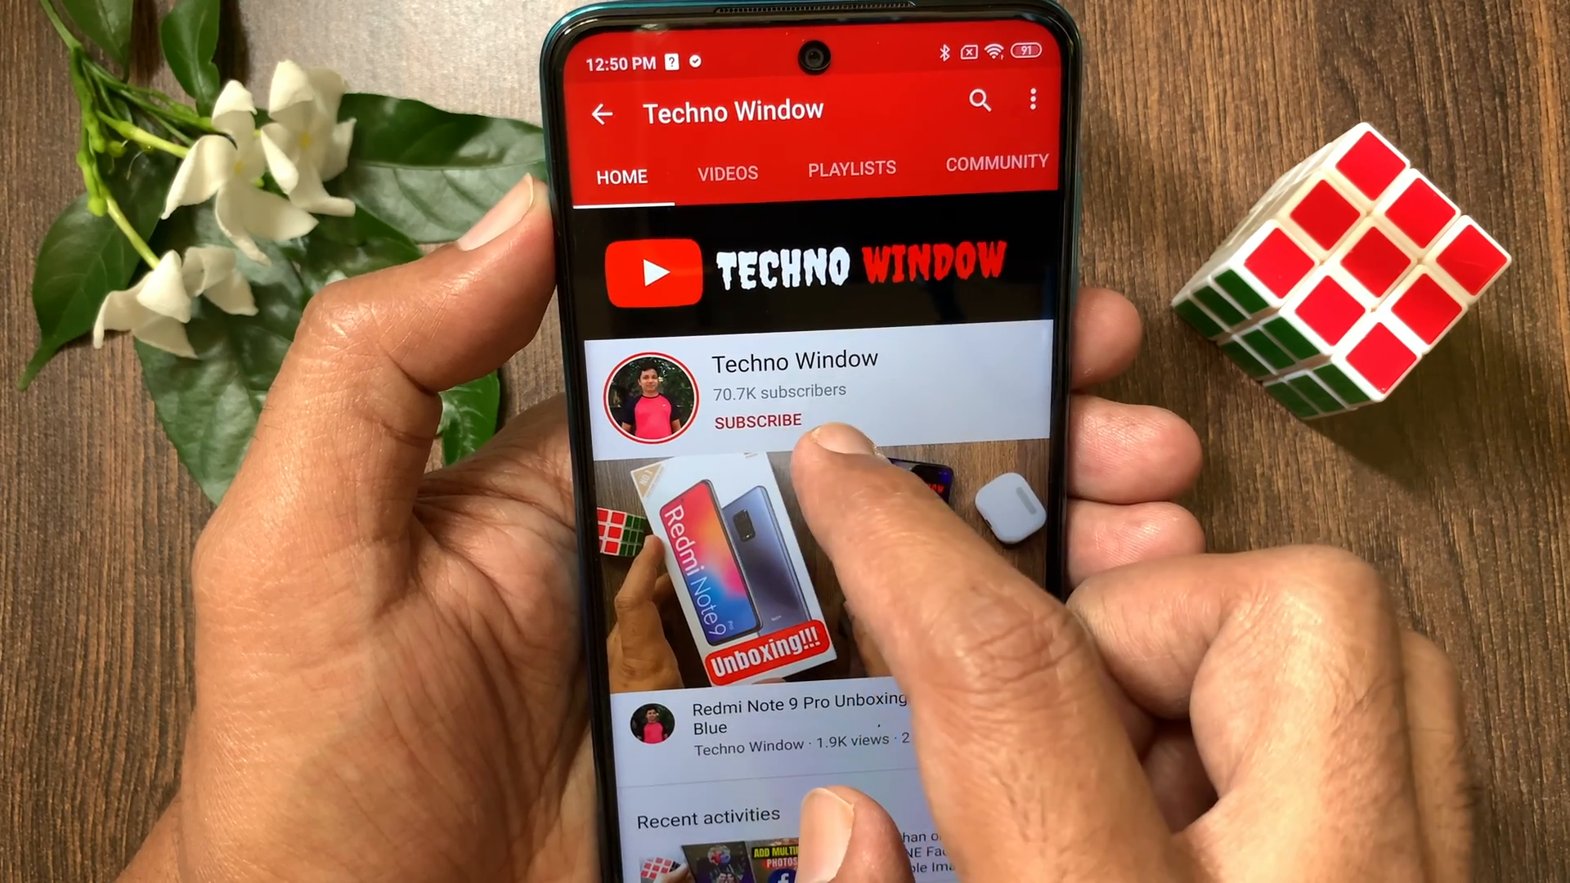
- Subscribe to the Techno Window channel and set its bell notifications to All
{"action": "left_click", "coordinate": [757, 420]}
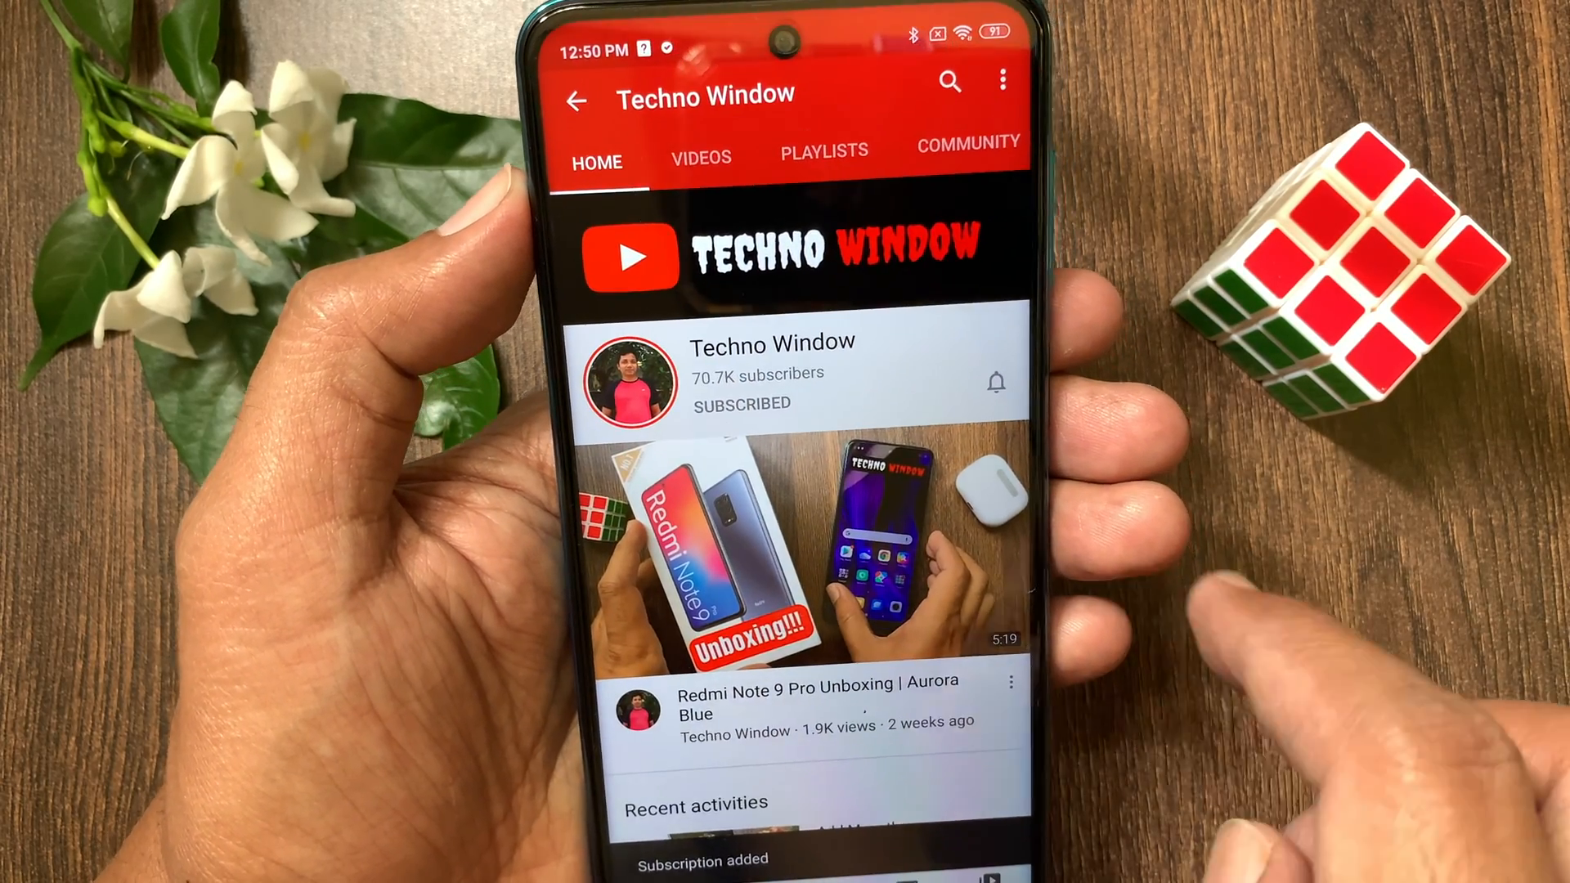
{"action": "left_click", "coordinate": [992, 381]}
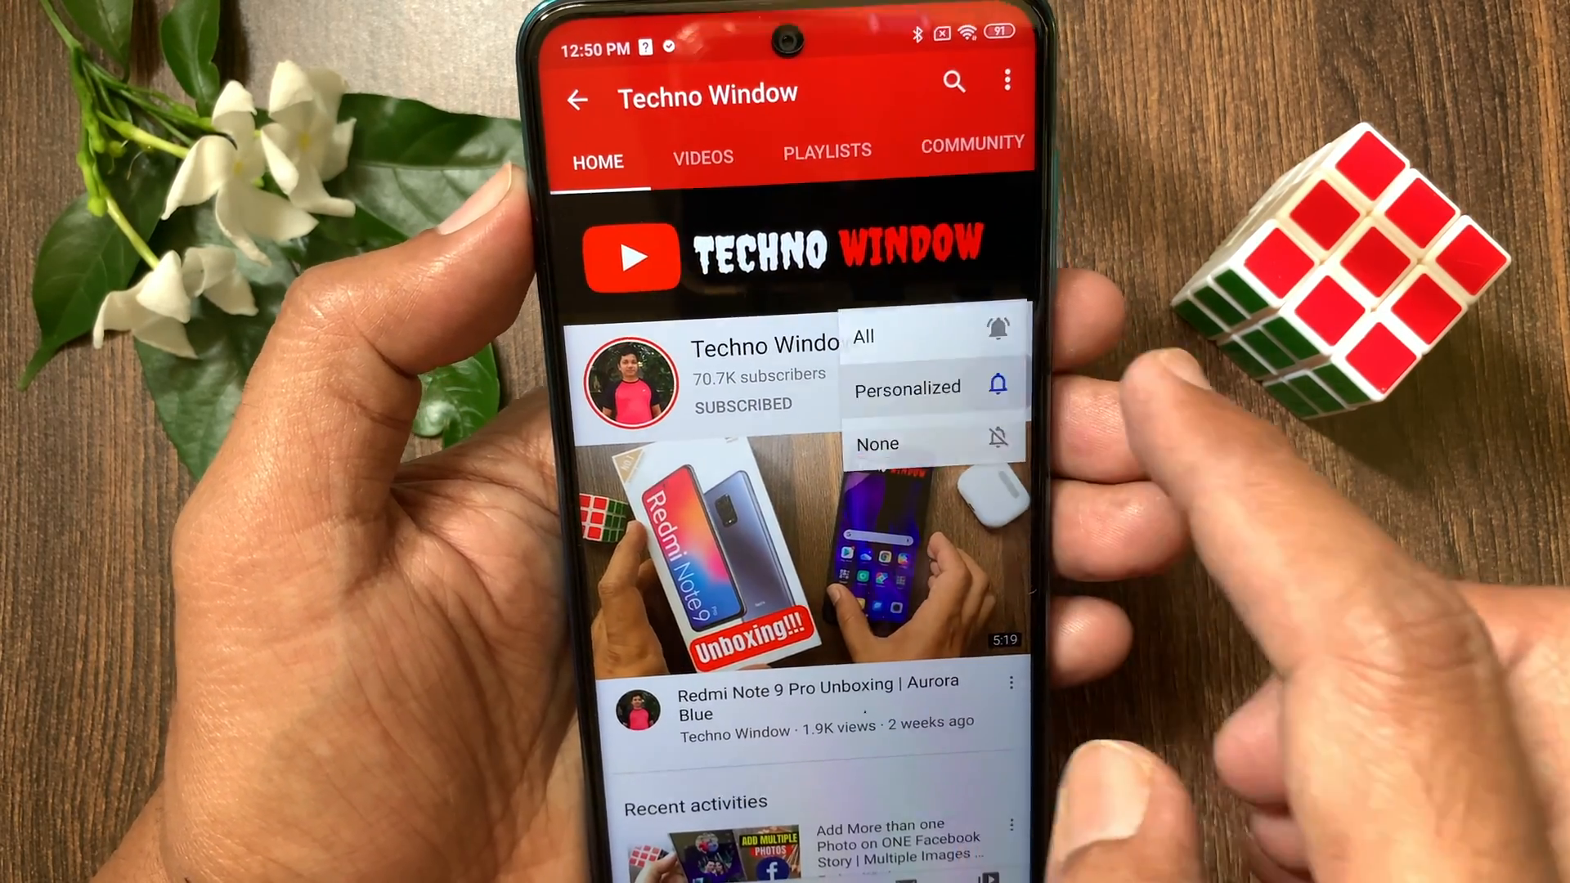
{"action": "left_click", "coordinate": [864, 337]}
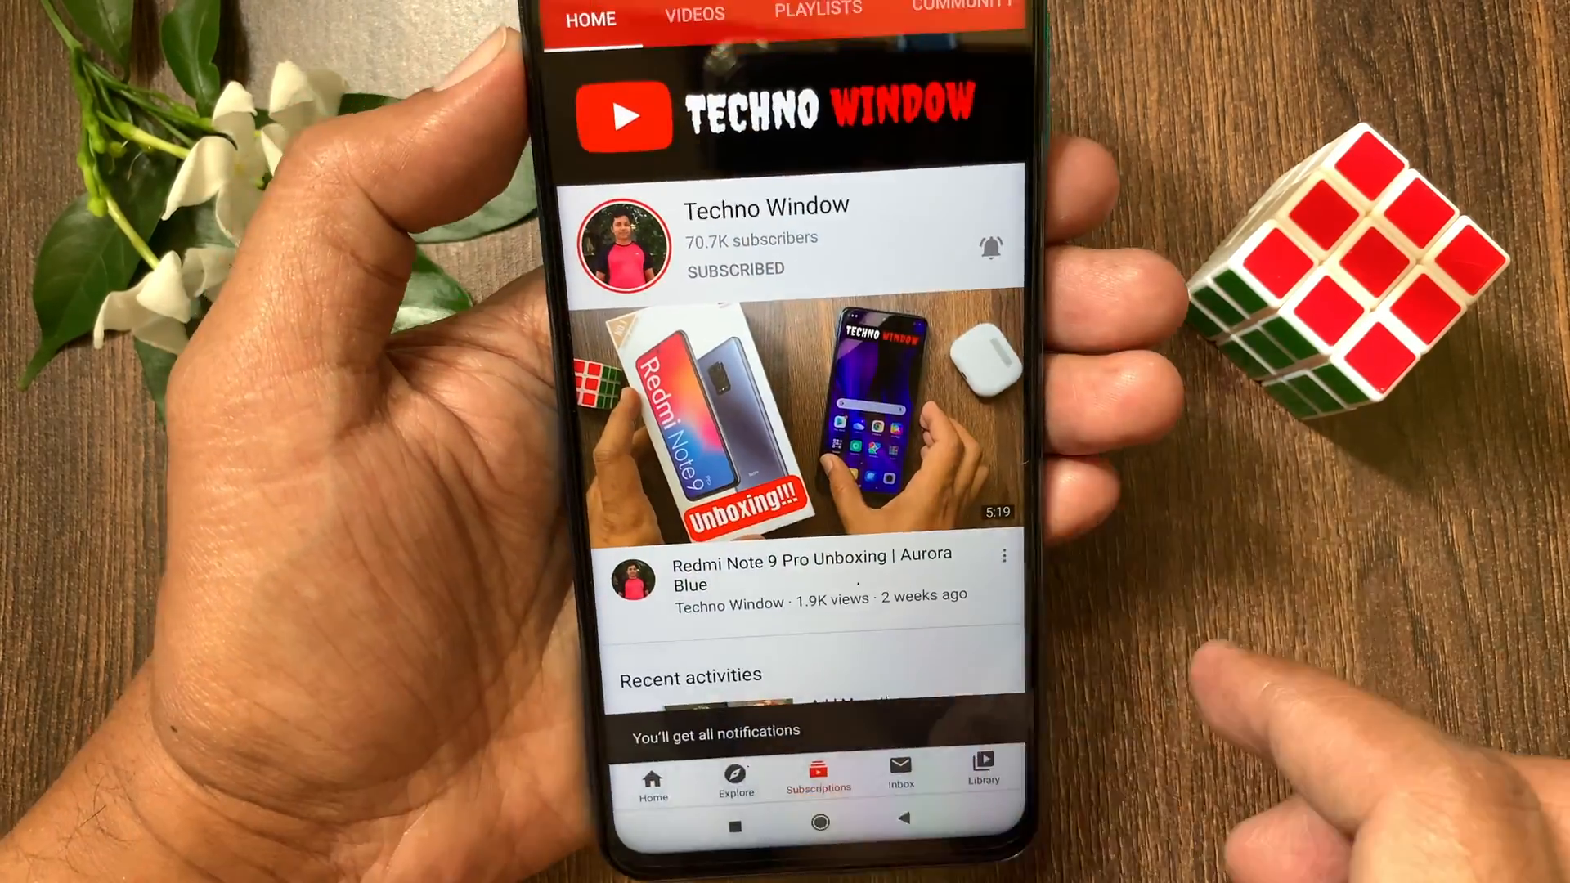